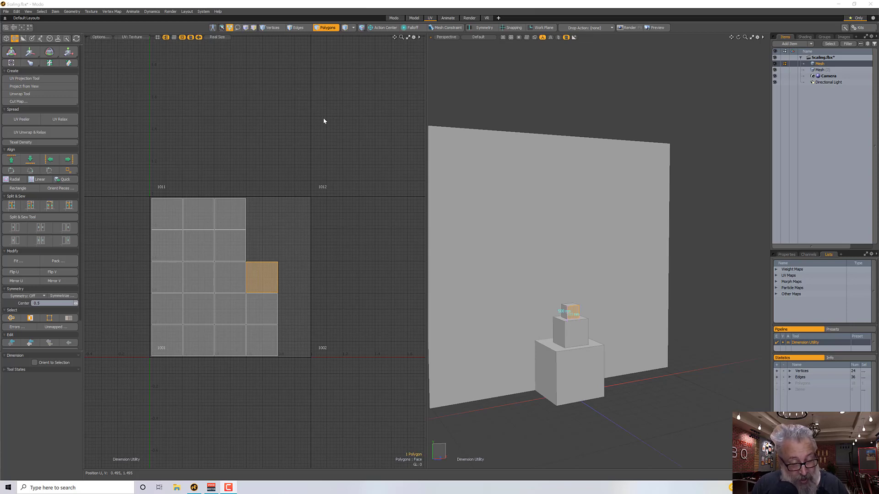
{"action": "mouse_move", "coordinate": [316, 132]}
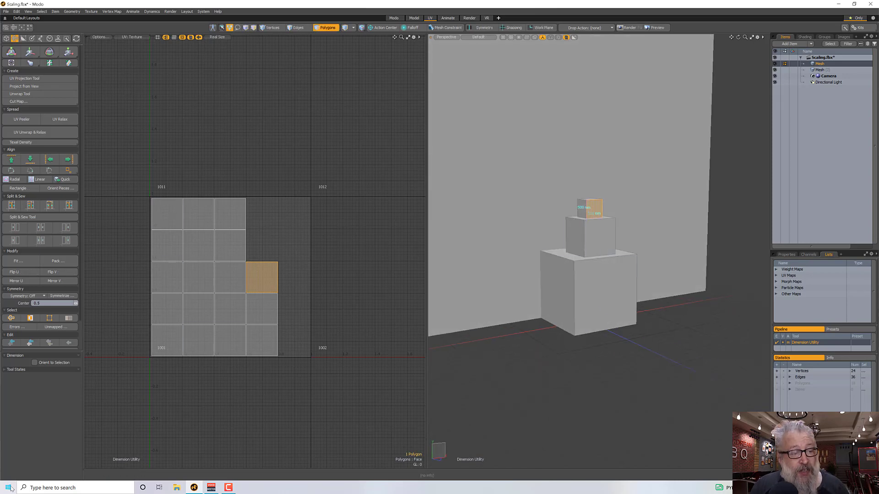
Launch Adobe Substance 3D Painter from the Start menu's app list.
{"action": "left_click", "coordinate": [6, 487]}
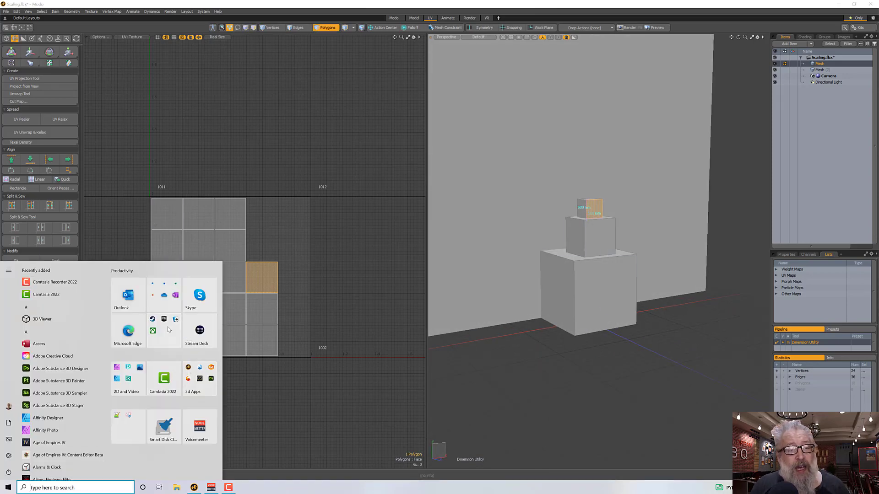
{"action": "mouse_move", "coordinate": [57, 381]}
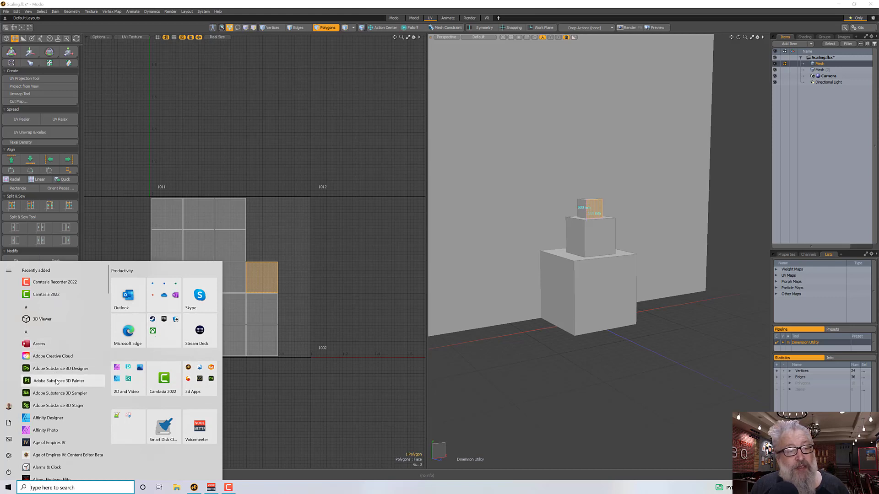
{"action": "left_click", "coordinate": [60, 381]}
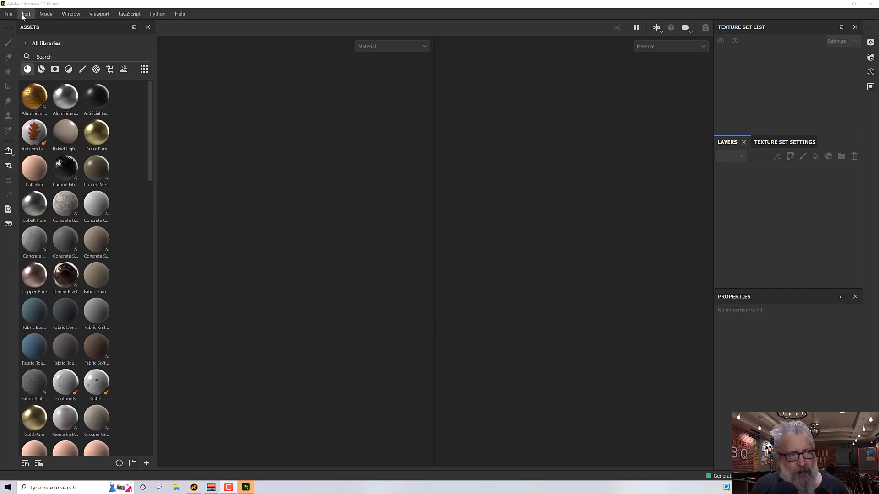
Create a new project using Scaling.fbx as the mesh.
{"action": "left_click", "coordinate": [7, 13]}
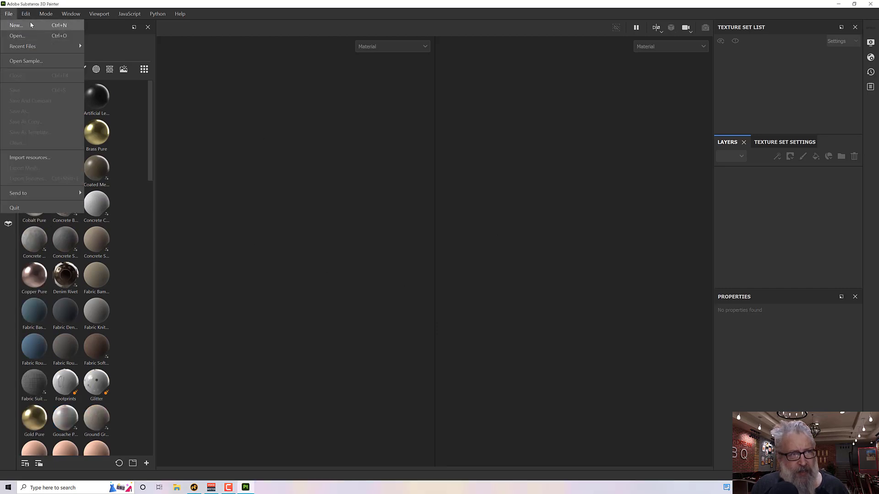
{"action": "left_click", "coordinate": [18, 25]}
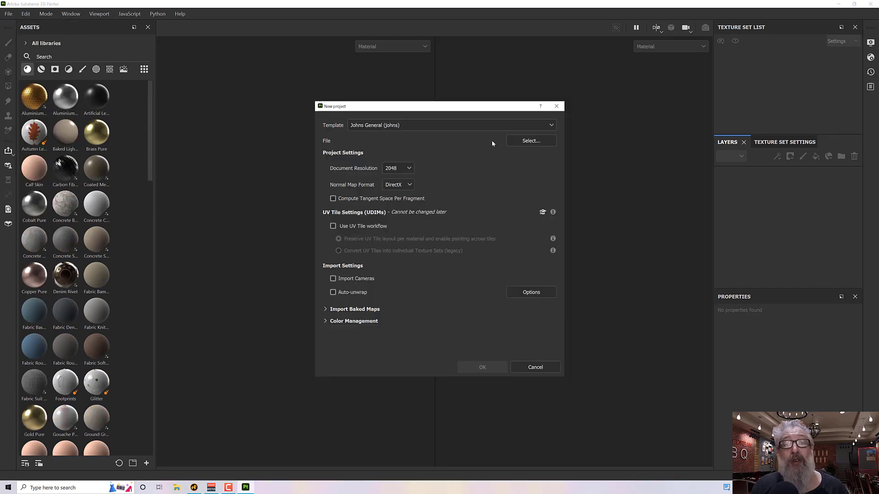
{"action": "left_click", "coordinate": [531, 141]}
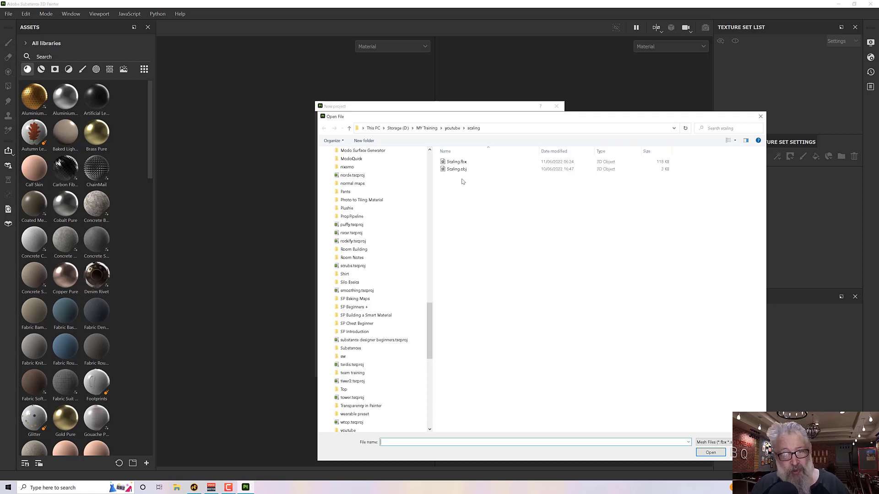
{"action": "left_click", "coordinate": [456, 169]}
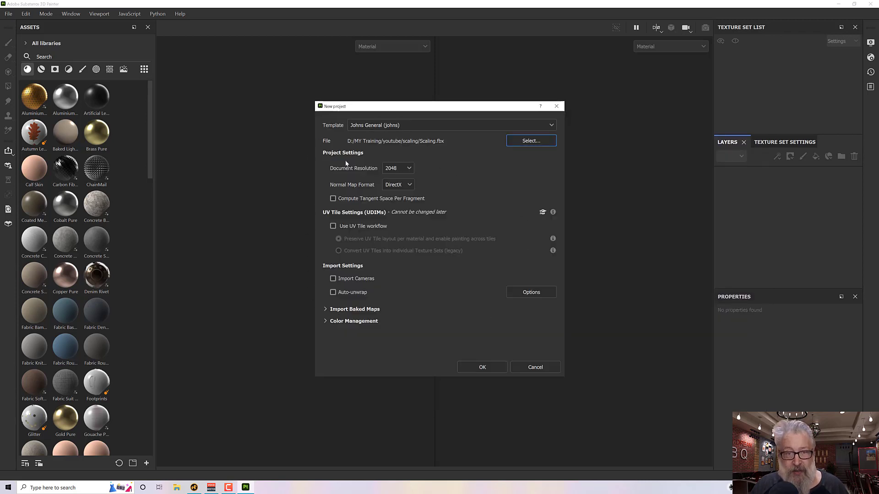
{"action": "left_click", "coordinate": [482, 367]}
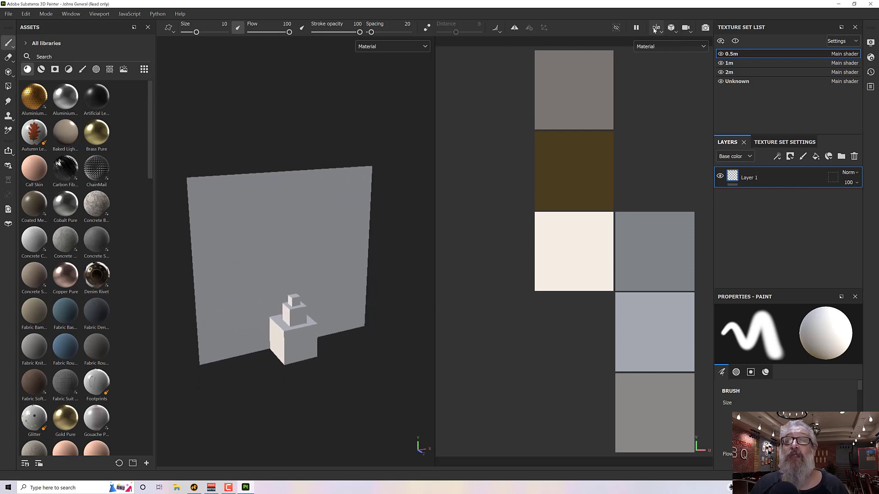
Switch the viewport layout to 3D only and bring up Display Settings.
{"action": "left_click", "coordinate": [657, 27]}
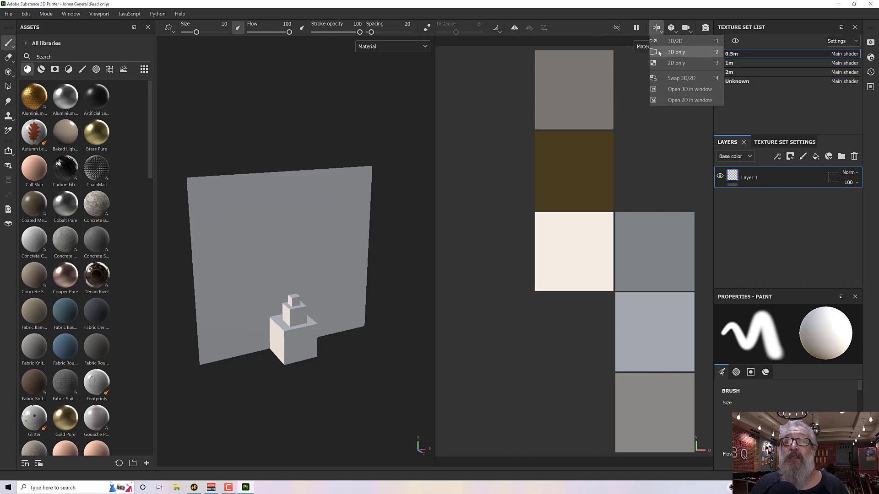
{"action": "left_click", "coordinate": [677, 52]}
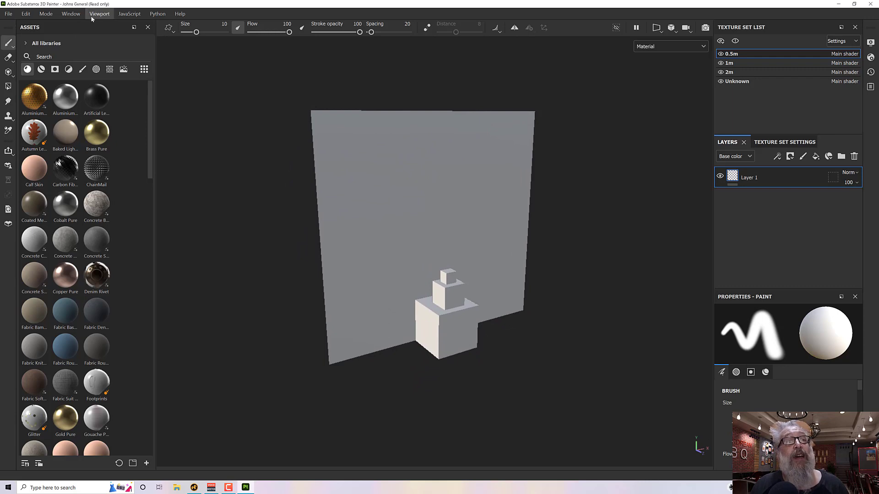
{"action": "left_click", "coordinate": [99, 13]}
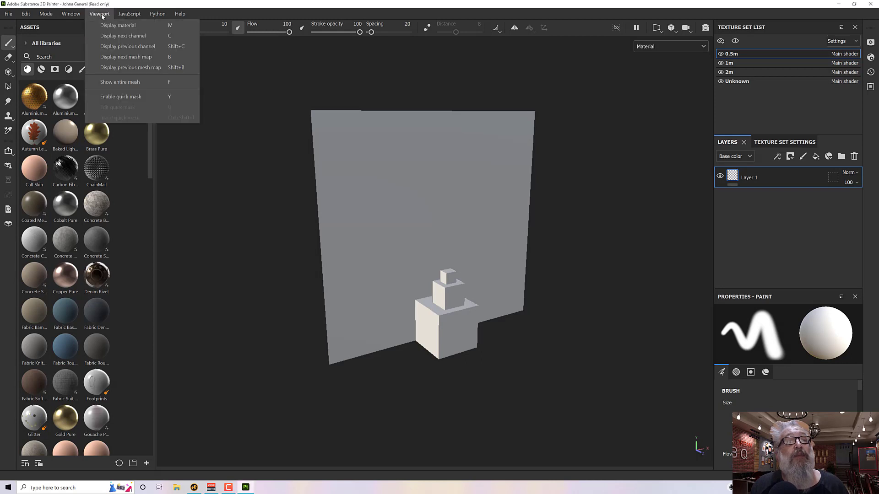
{"action": "left_click", "coordinate": [71, 13]}
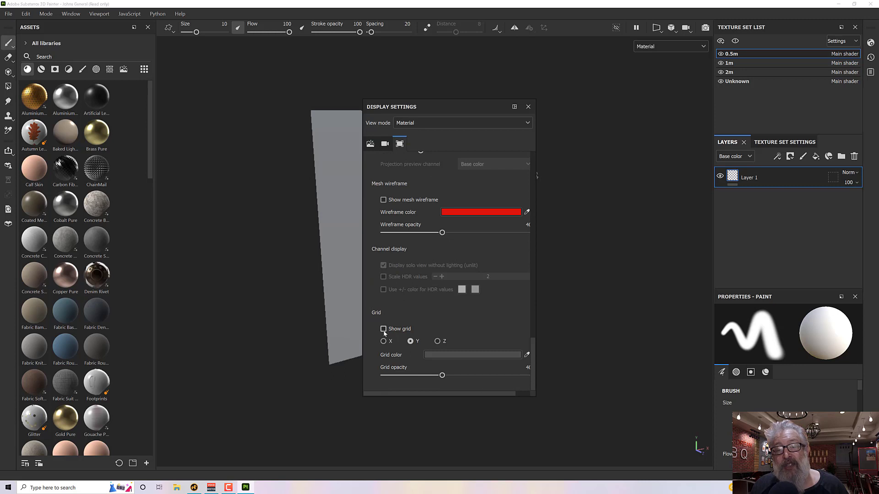
Enable Show grid so a 1 m floor grid appears under the model.
{"action": "left_click", "coordinate": [383, 329]}
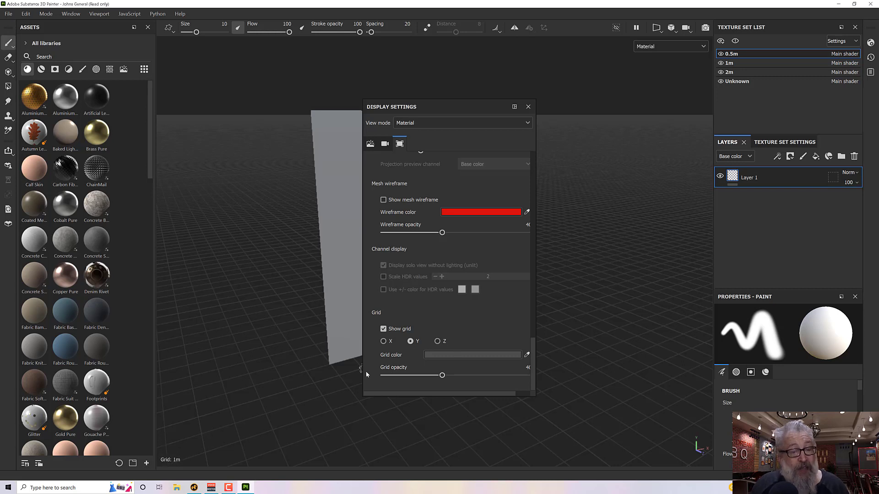
{"action": "mouse_move", "coordinate": [370, 373]}
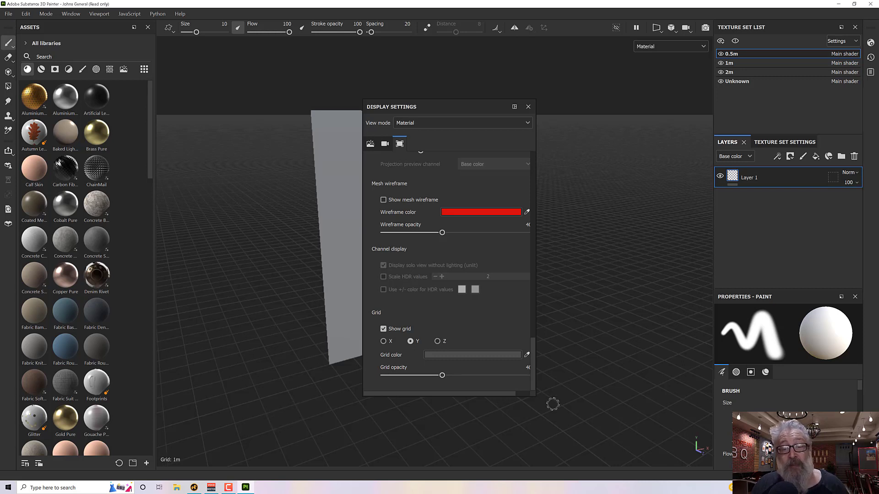
Close Display Settings, leaving the stacked cubes standing on the grid.
{"action": "left_click", "coordinate": [528, 106]}
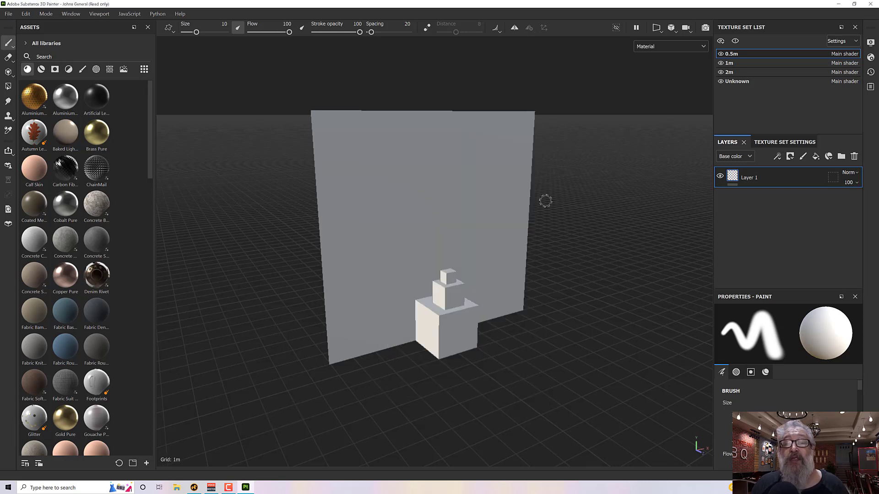
{"action": "mouse_move", "coordinate": [460, 333]}
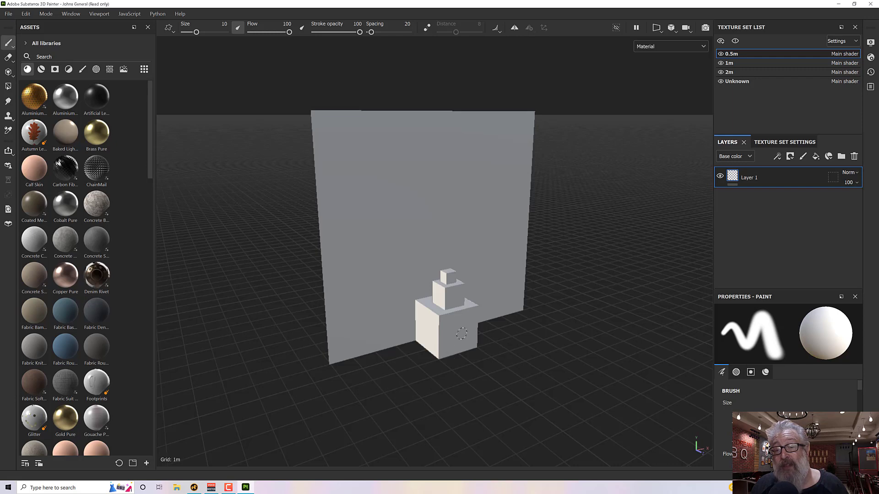
{"action": "mouse_move", "coordinate": [468, 363]}
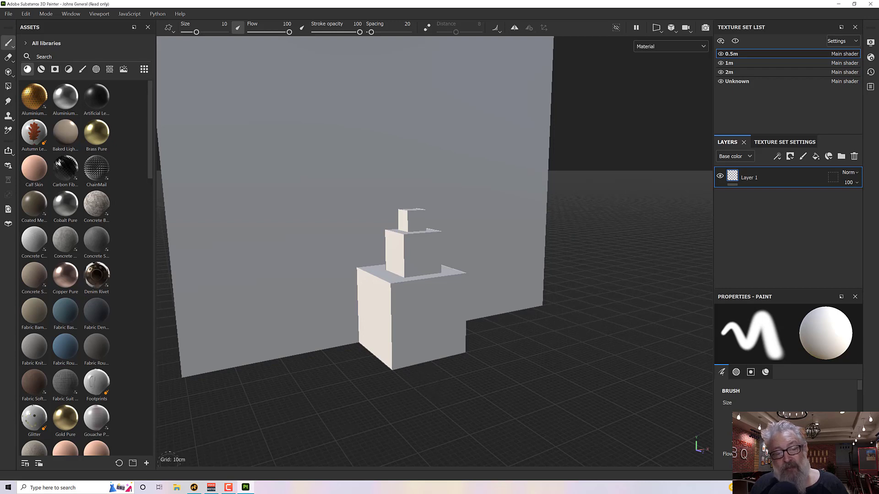
{"action": "mouse_move", "coordinate": [425, 388]}
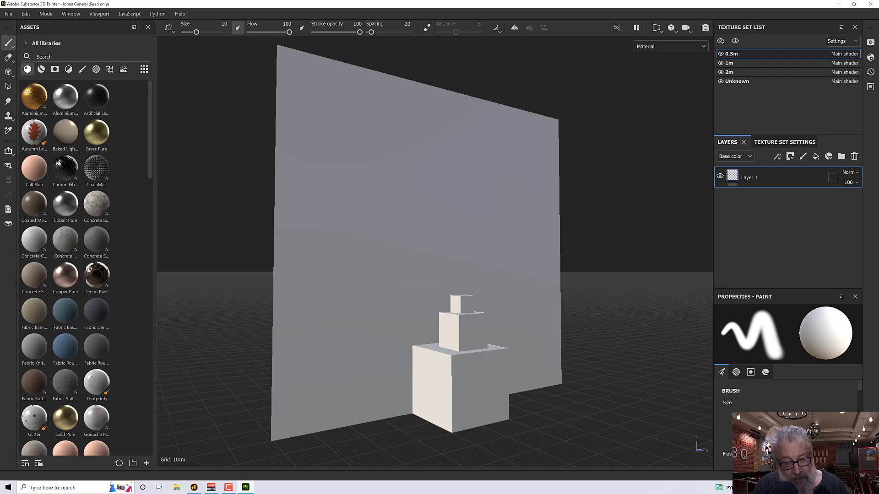
{"action": "mouse_move", "coordinate": [577, 249]}
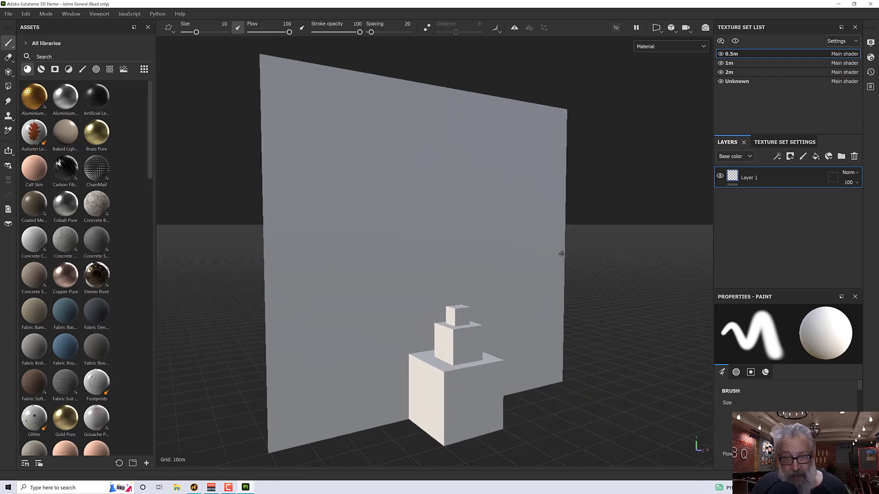
{"action": "mouse_move", "coordinate": [562, 250]}
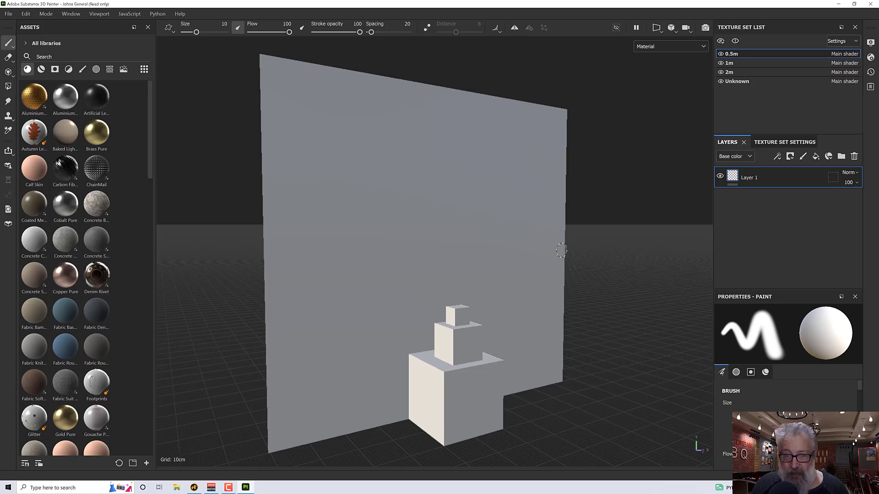